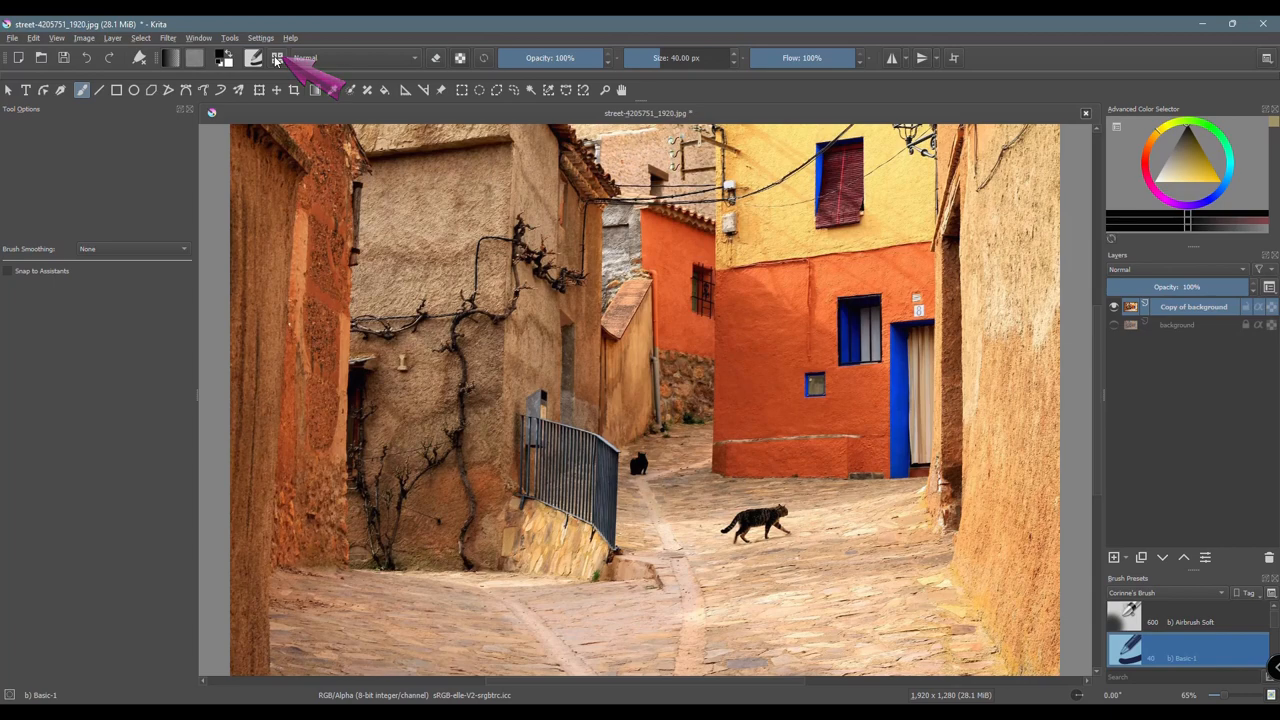
{"action": "mouse_move", "coordinate": [278, 58]}
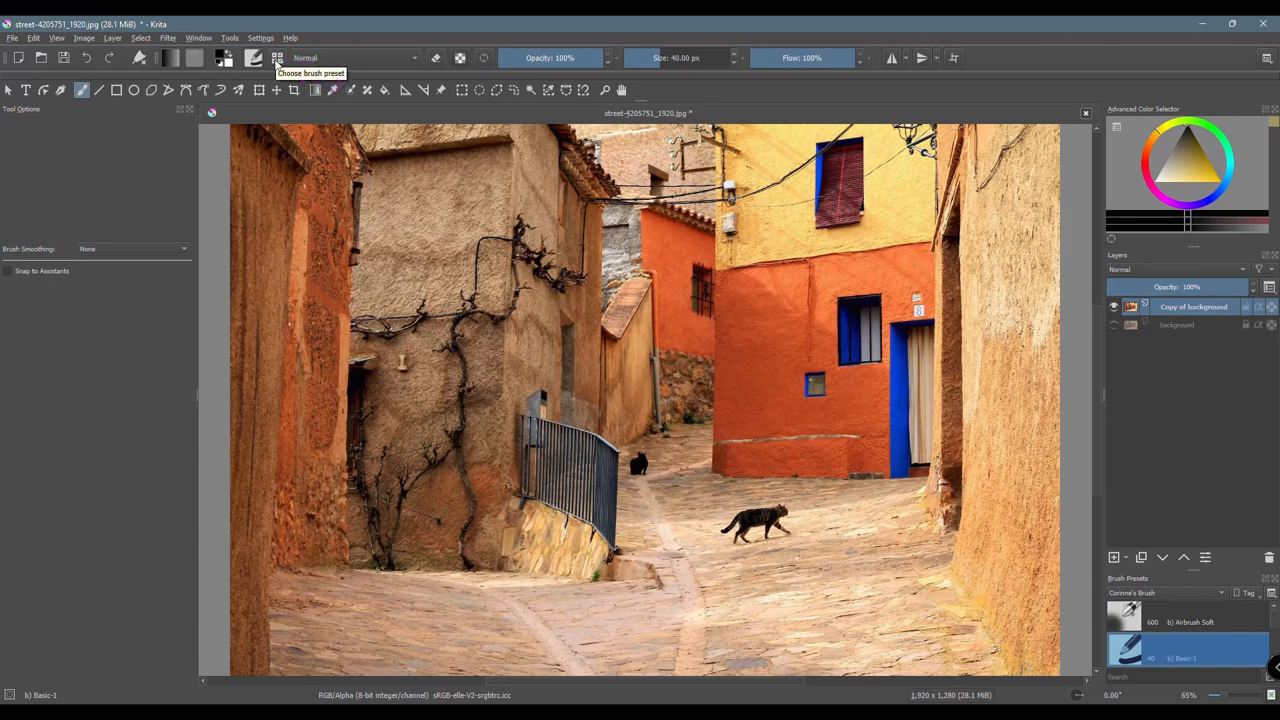
Filter the brush presets by 'clone' and choose the c) Clone Tool preset.
{"action": "left_click", "coordinate": [278, 56]}
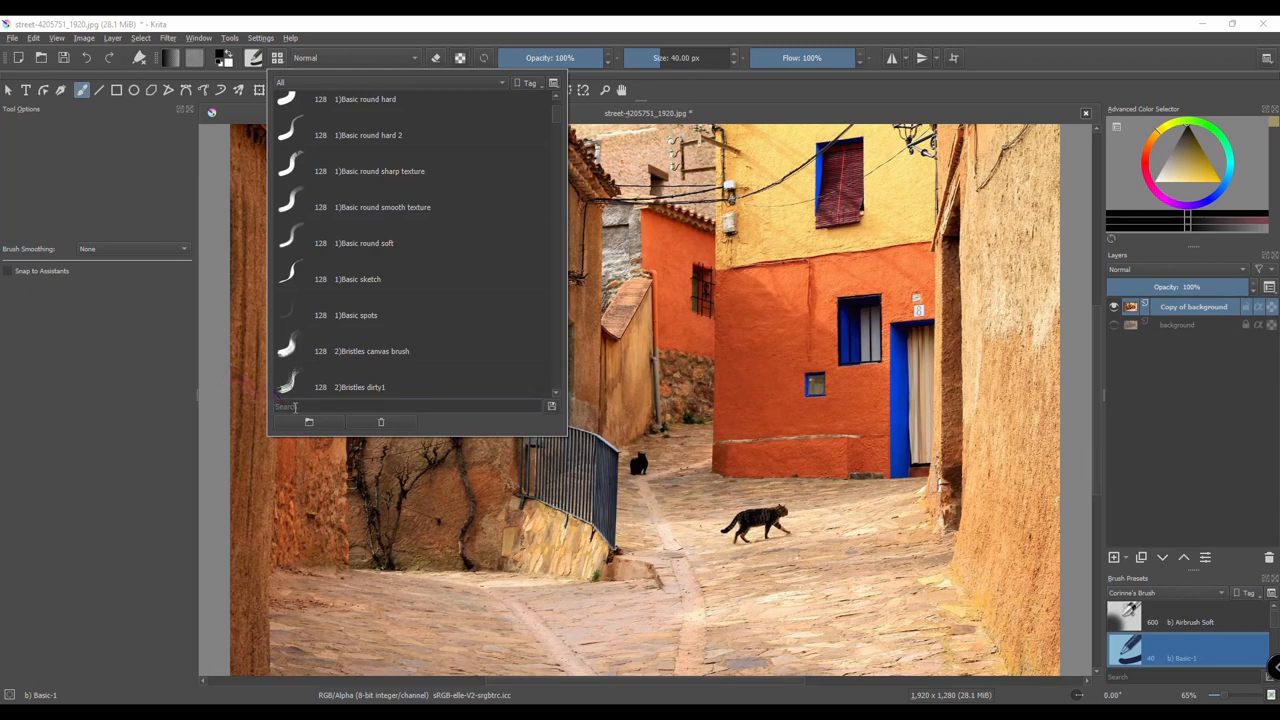
{"action": "type", "text": "clone"}
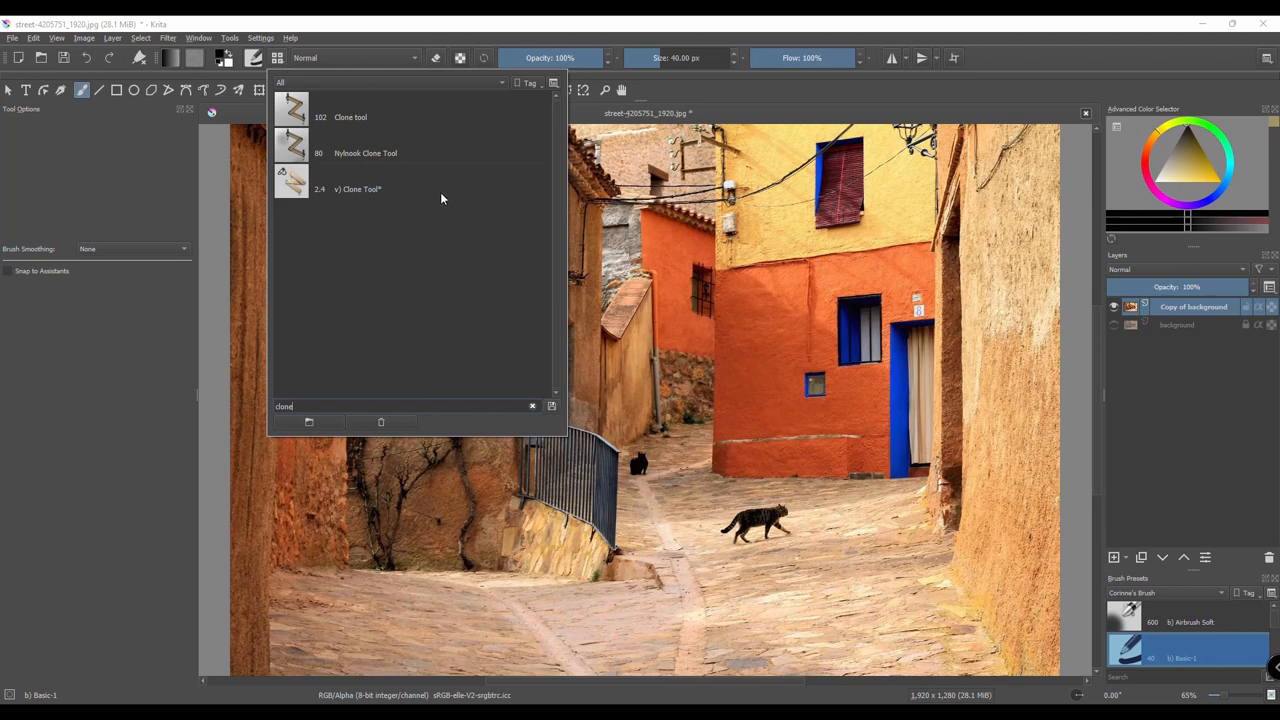
{"action": "mouse_move", "coordinate": [316, 188]}
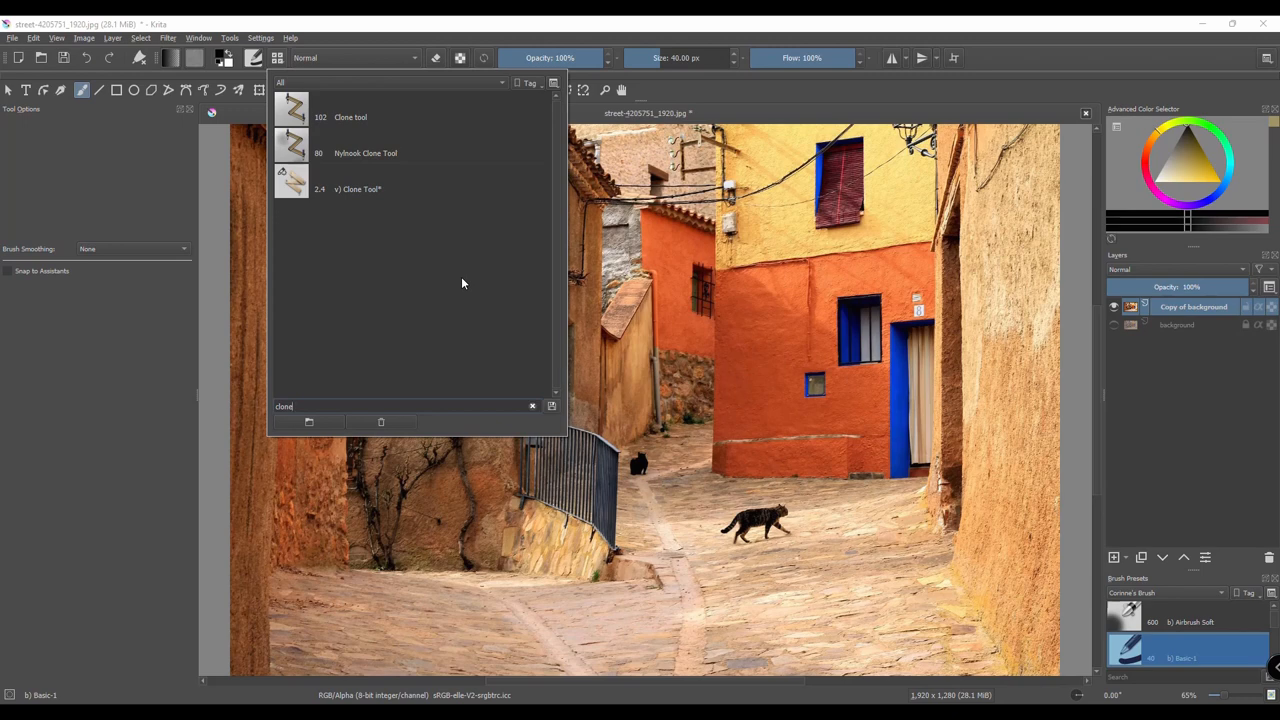
{"action": "mouse_move", "coordinate": [296, 198]}
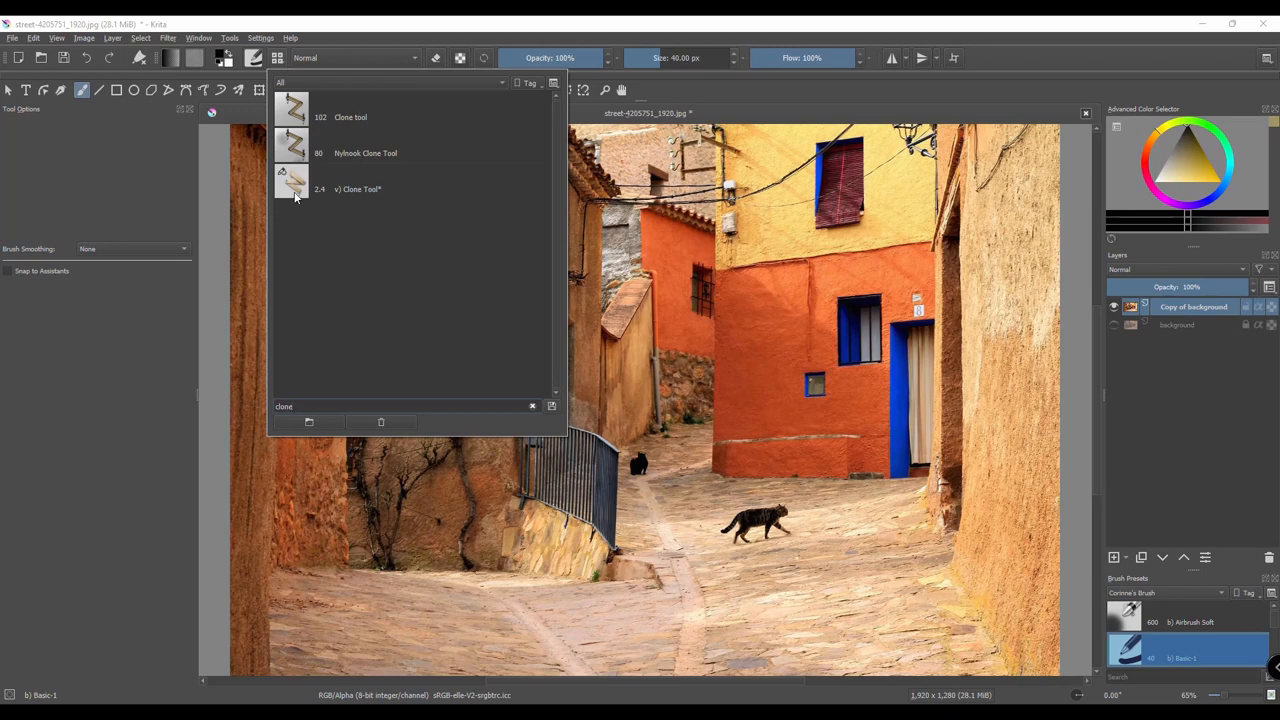
{"action": "mouse_move", "coordinate": [320, 188]}
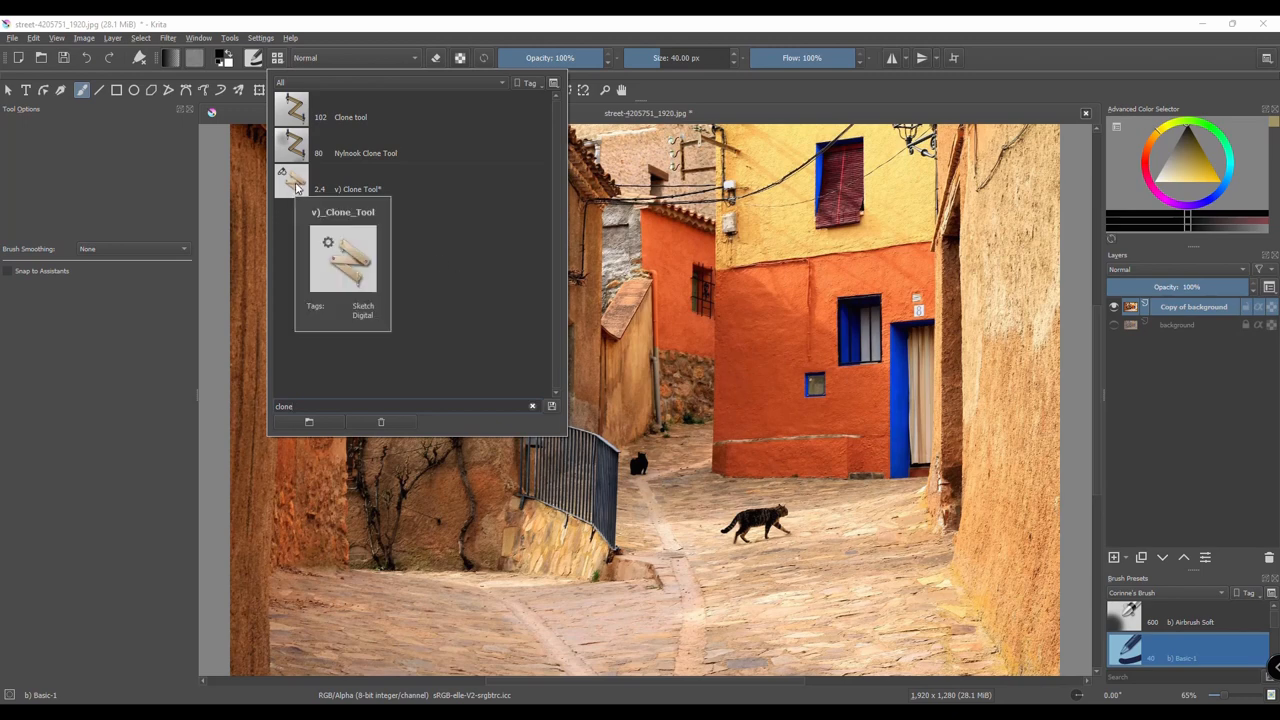
{"action": "left_click", "coordinate": [360, 188]}
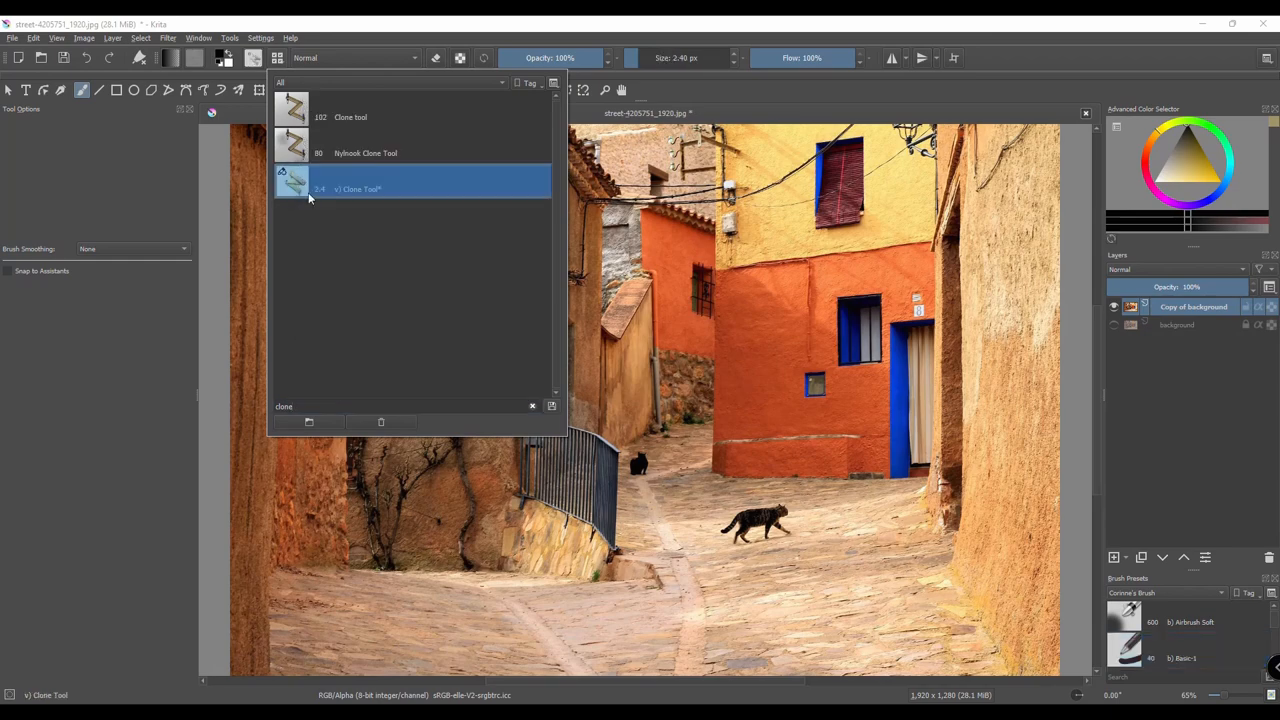
{"action": "mouse_move", "coordinate": [222, 390]}
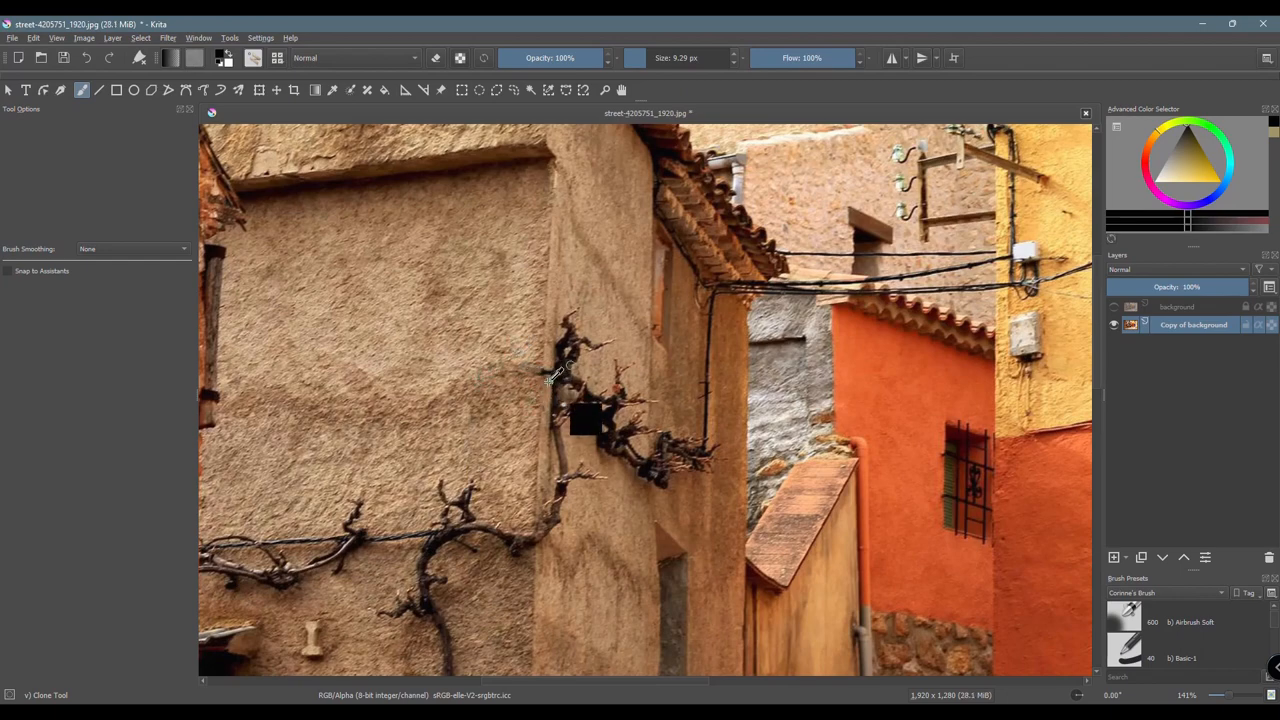
Clone nearby wall texture over the cable so it vanishes from the street-scene wall.
{"action": "left_click", "coordinate": [864, 112]}
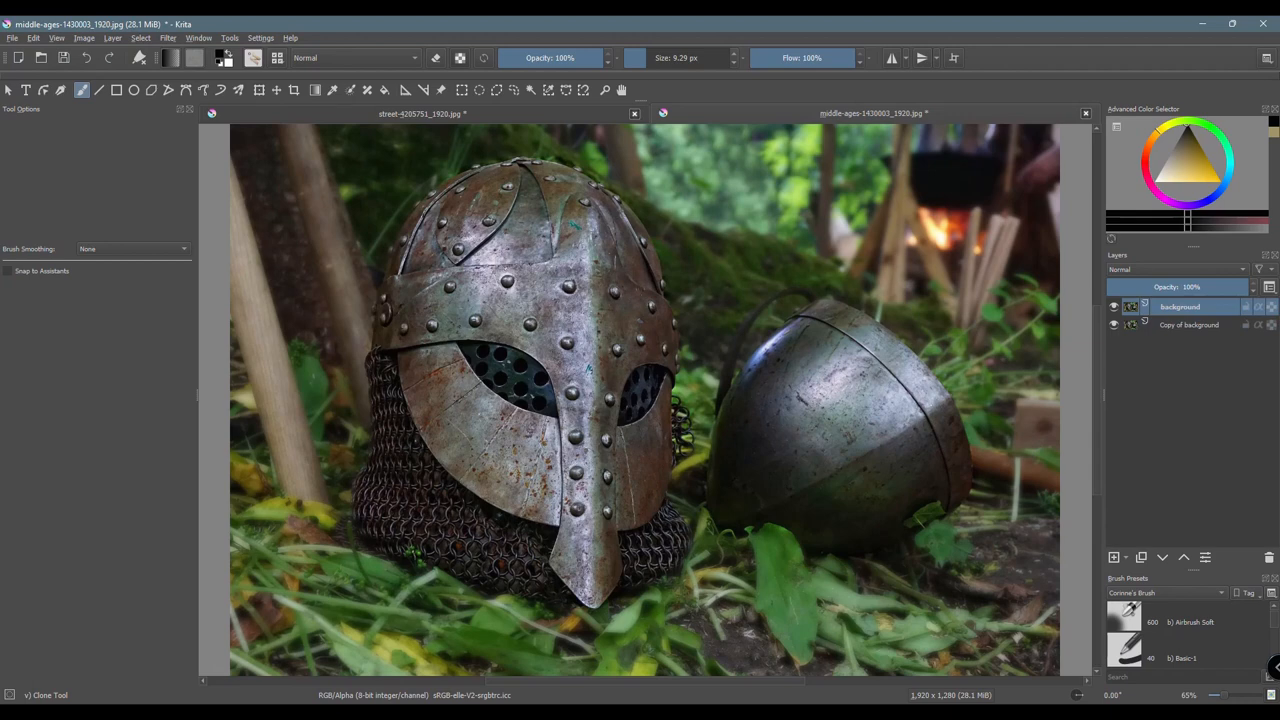
{"action": "mouse_move", "coordinate": [1236, 344]}
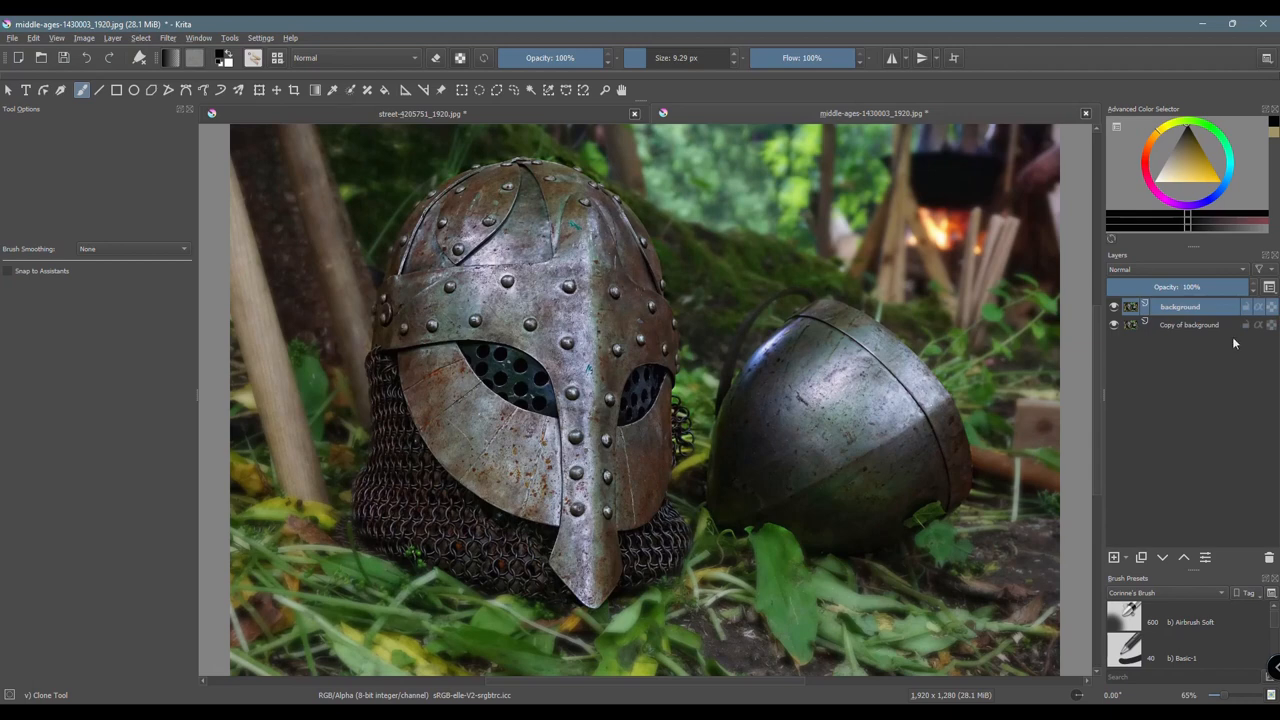
{"action": "left_click", "coordinate": [1184, 308]}
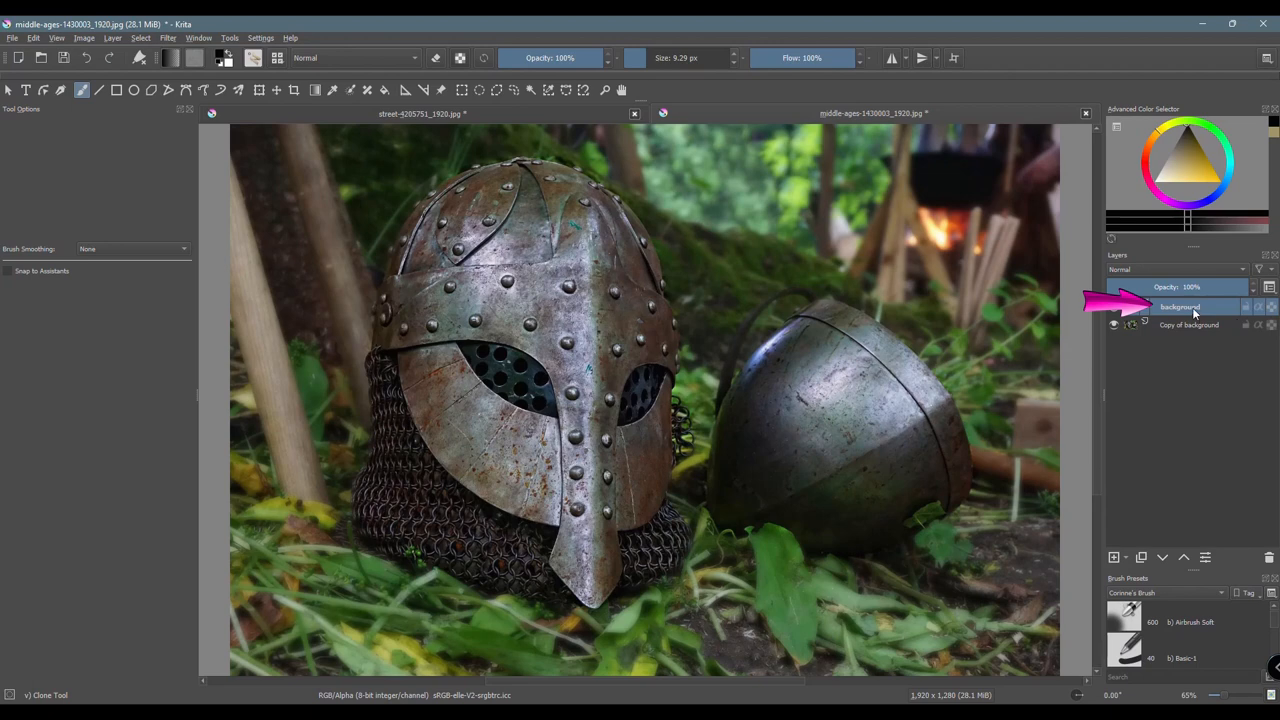